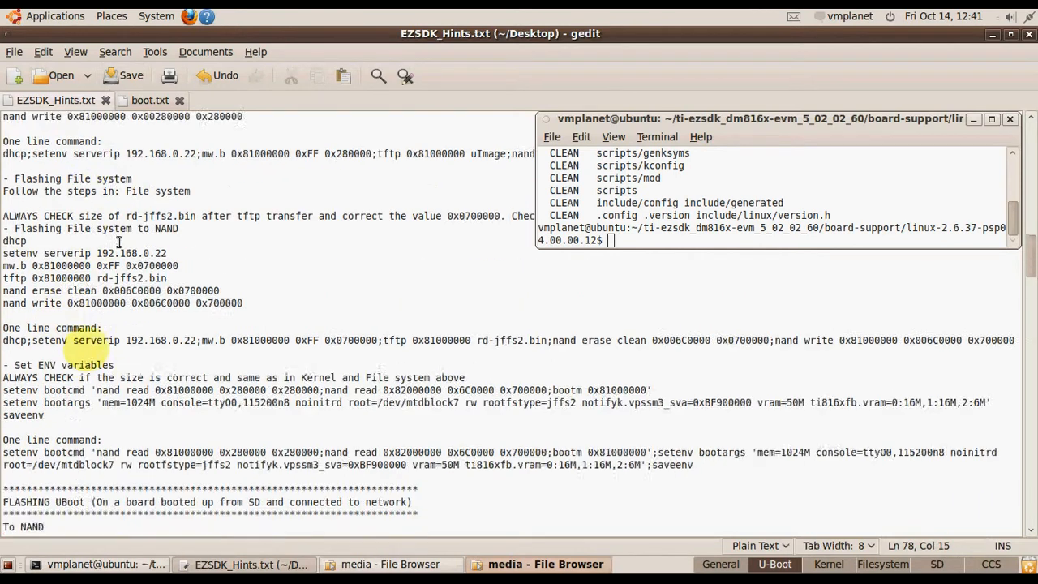
- Paste the cd into the linux-2.6.37 kernel sources and copy the make distclean line
{"action": "scroll", "scroll_direction": "down", "scroll_amount": 3}
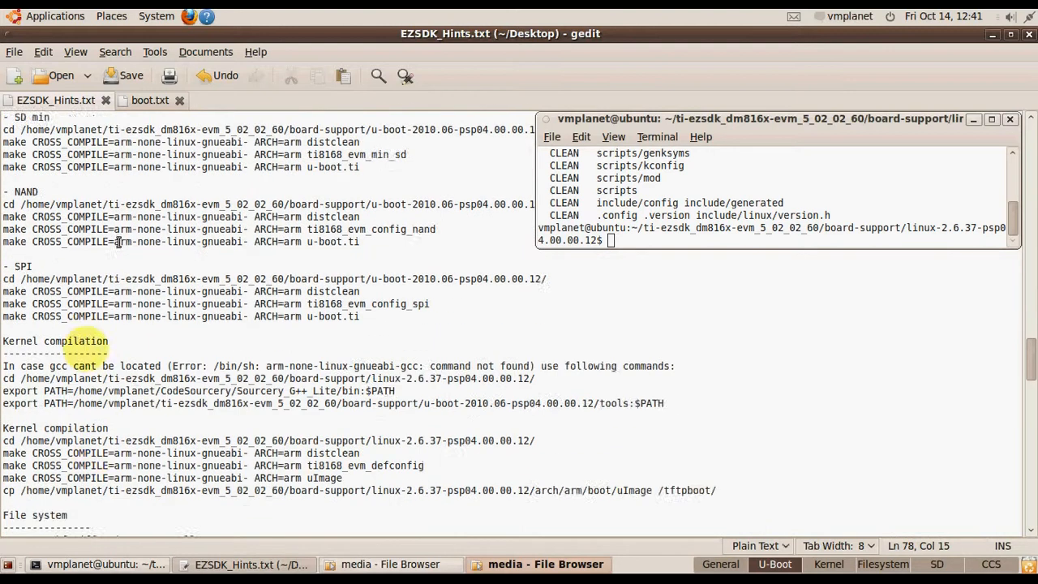
{"action": "scroll", "scroll_direction": "down", "scroll_amount": 3}
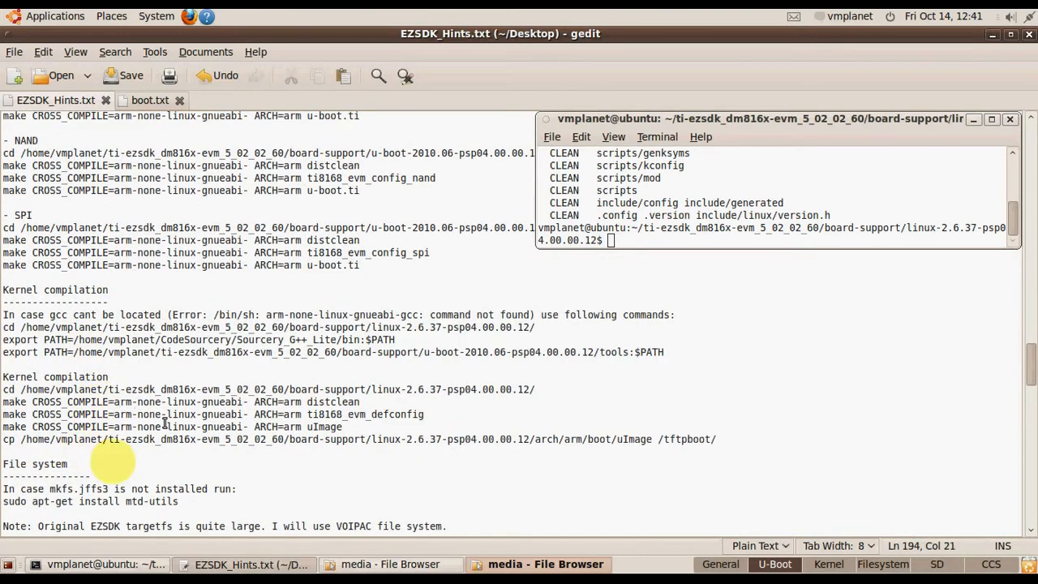
{"action": "triple_click", "coordinate": [268, 390]}
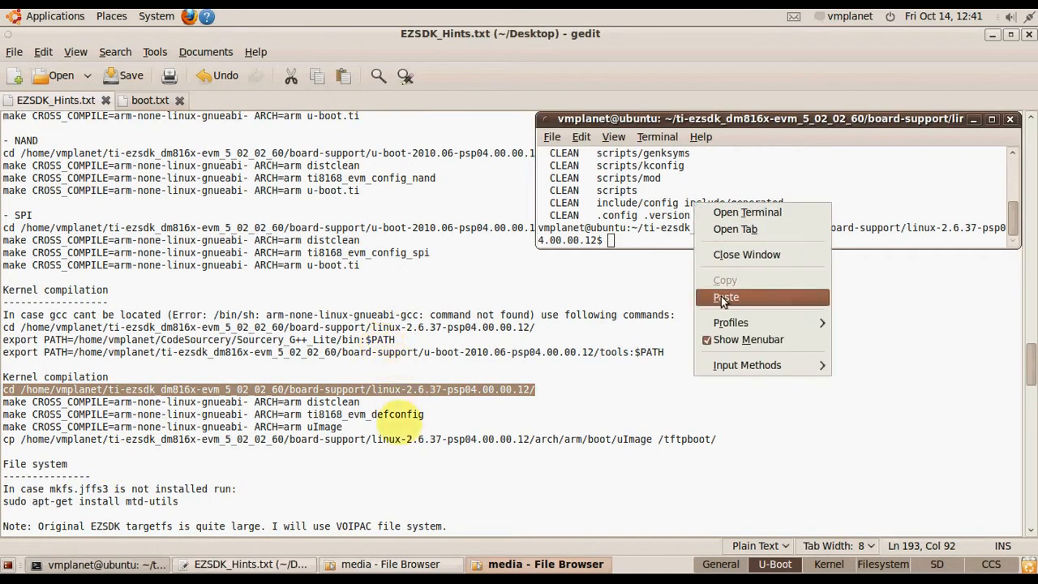
{"action": "left_click", "coordinate": [726, 297]}
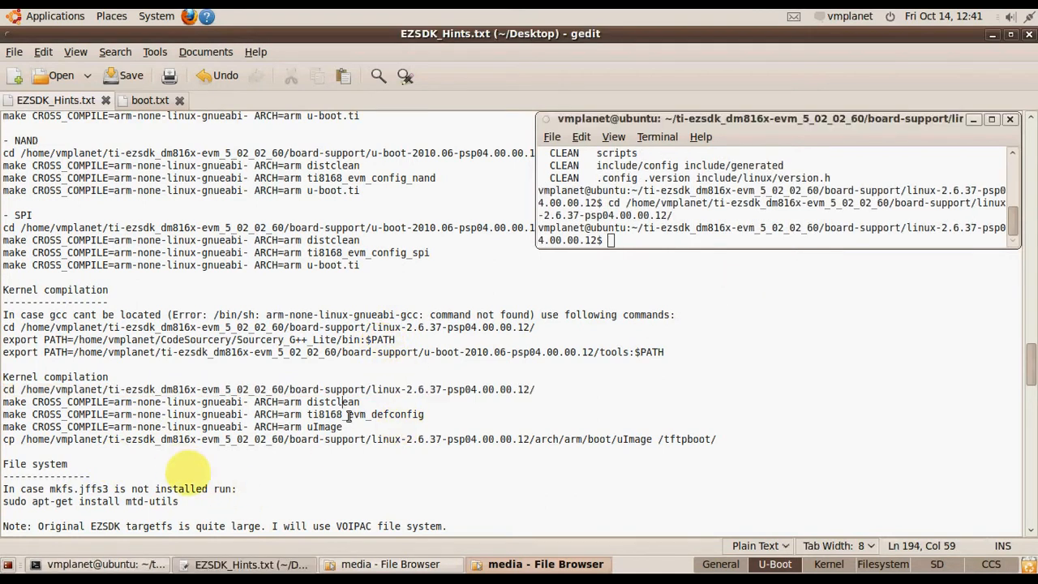
{"action": "triple_click", "coordinate": [180, 402]}
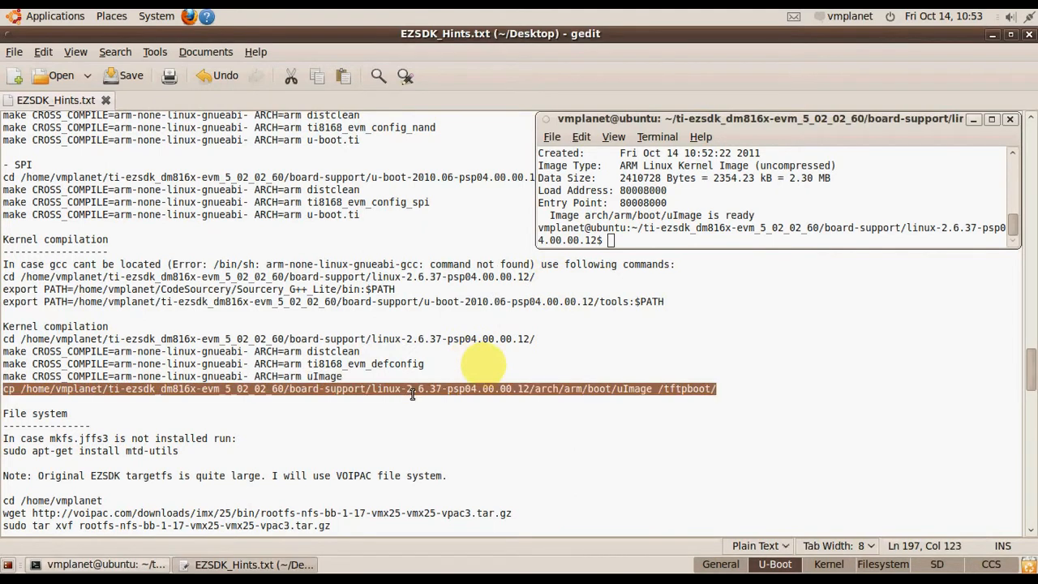
{"action": "mouse_move", "coordinate": [635, 279]}
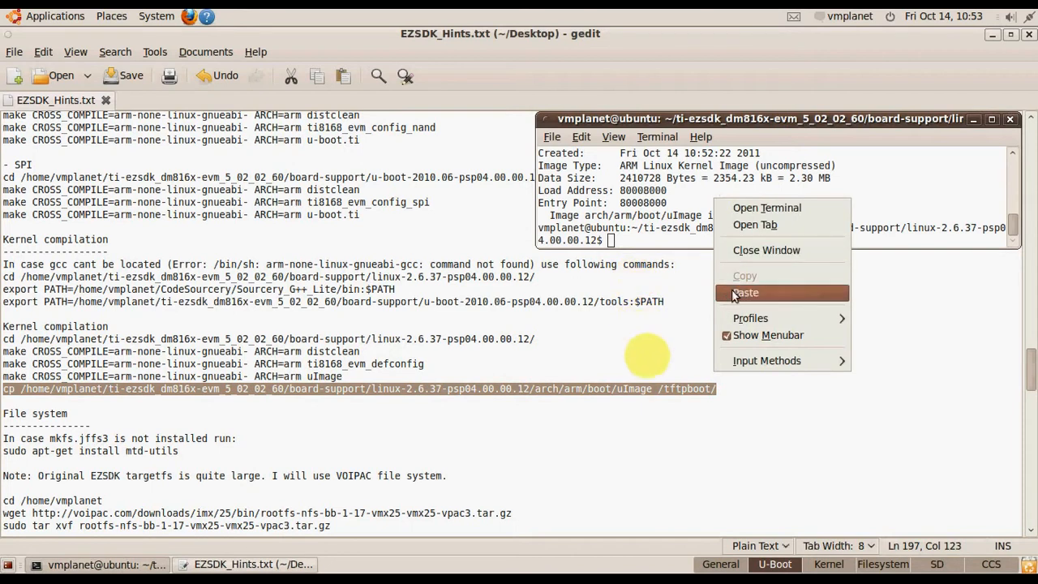
- Paste the cp …/uImage /tftpboot/ command into the terminal
{"action": "left_click", "coordinate": [745, 293]}
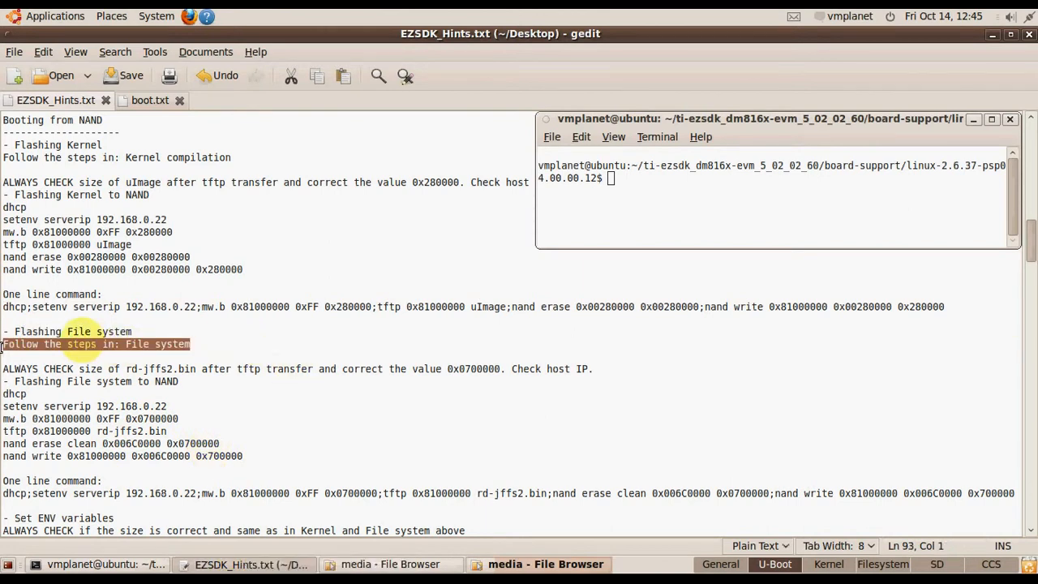
- Bring up the File system notes and focus the terminal for cd /home/vmplanet
{"action": "scroll", "scroll_direction": "down", "scroll_amount": 3}
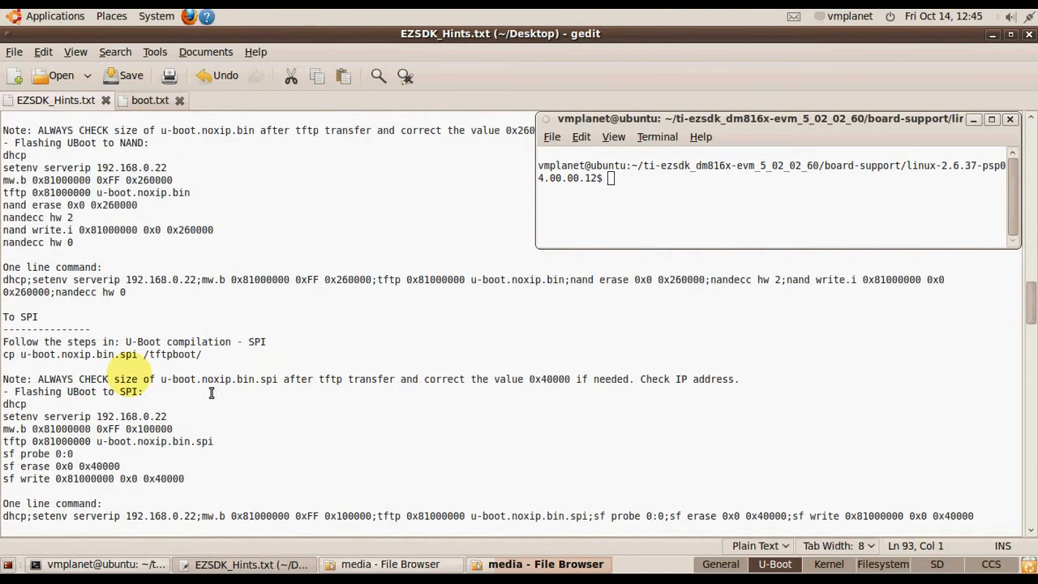
{"action": "scroll", "scroll_direction": "down", "scroll_amount": 3}
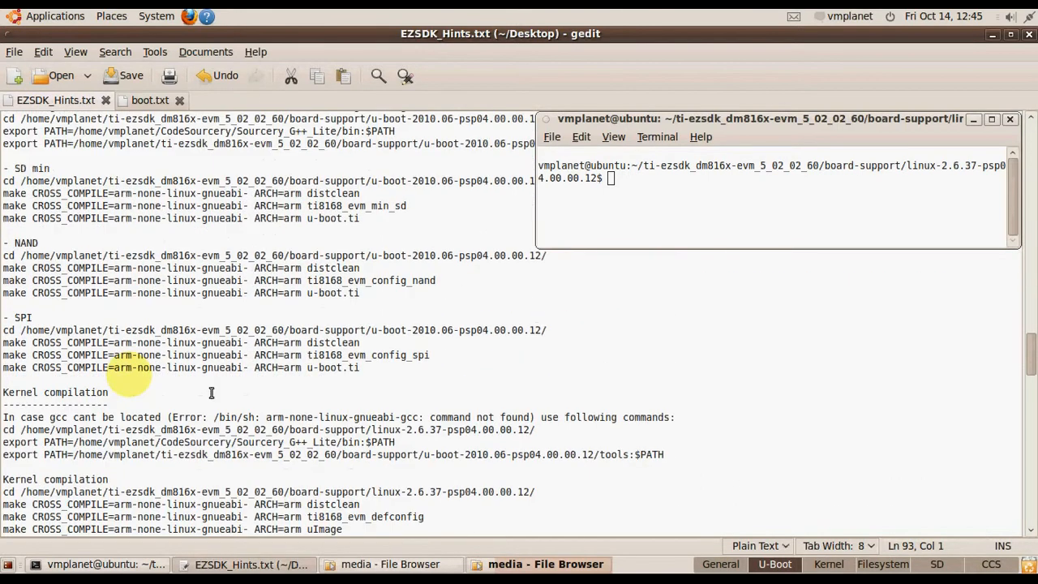
{"action": "scroll", "scroll_direction": "down", "scroll_amount": 3}
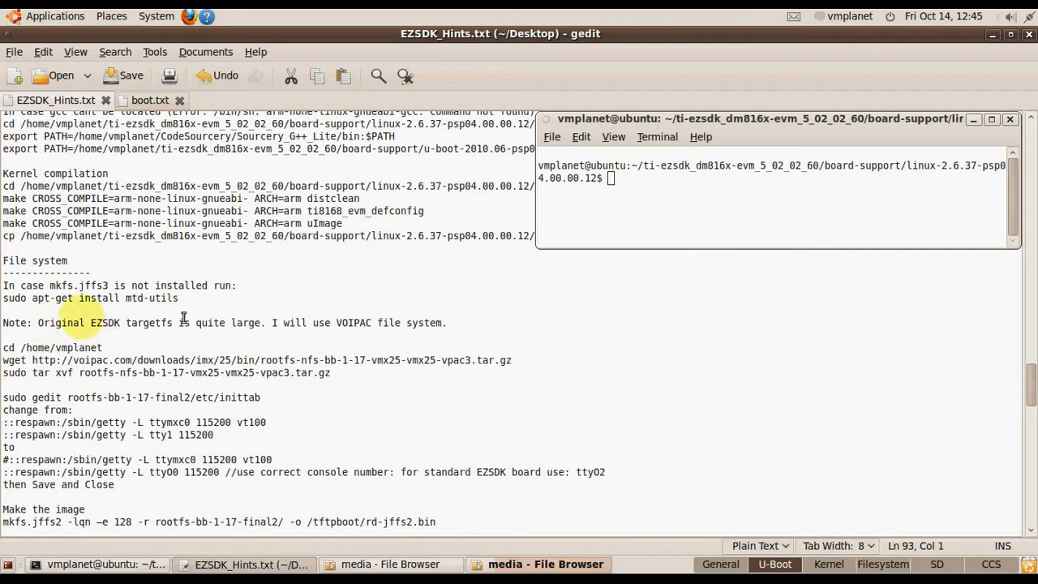
{"action": "mouse_move", "coordinate": [148, 331]}
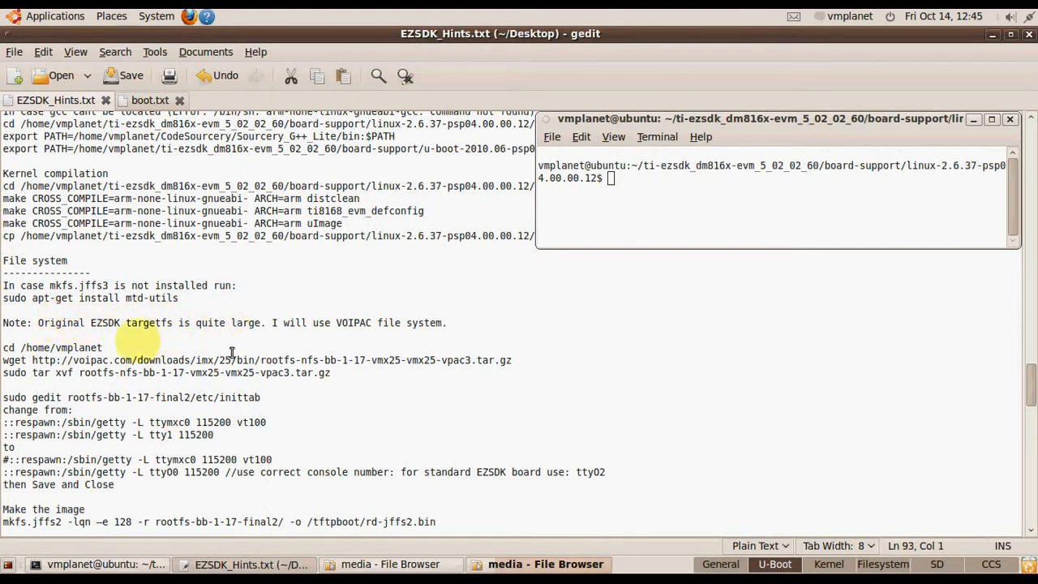
{"action": "left_click", "coordinate": [102, 347]}
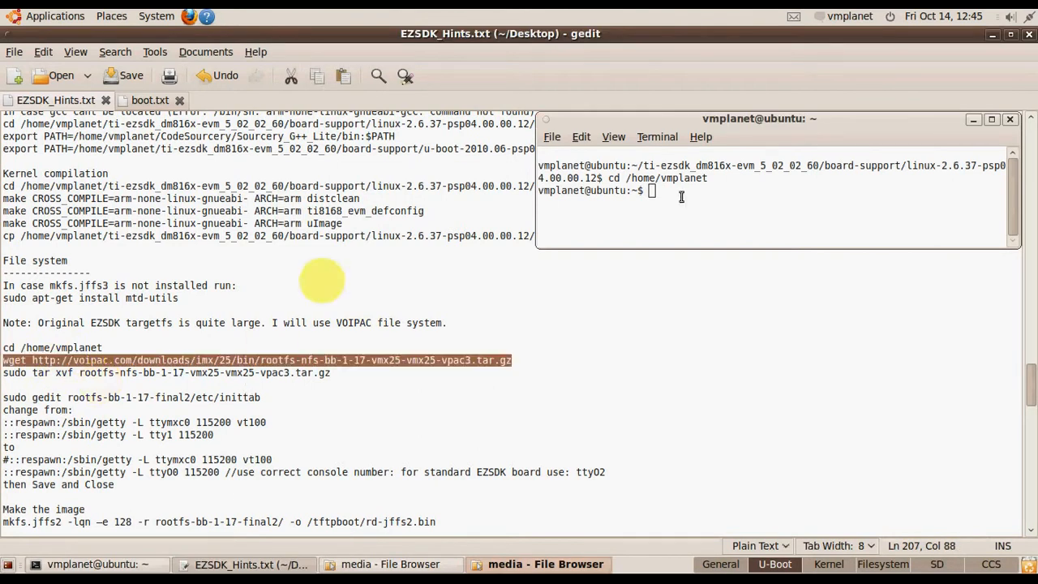
- Download rootfs-nfs-bb-1-17-vmx25-vmx25-vpac3.tar.gz with wget and paste the sudo tar xvf extract command
{"action": "type", "text": "wget http://voipac.com/downloads/imx/25/bin/rootfs-nfs-bb-1-17-vmx25-vmx25-vpac3.tar.gz"}
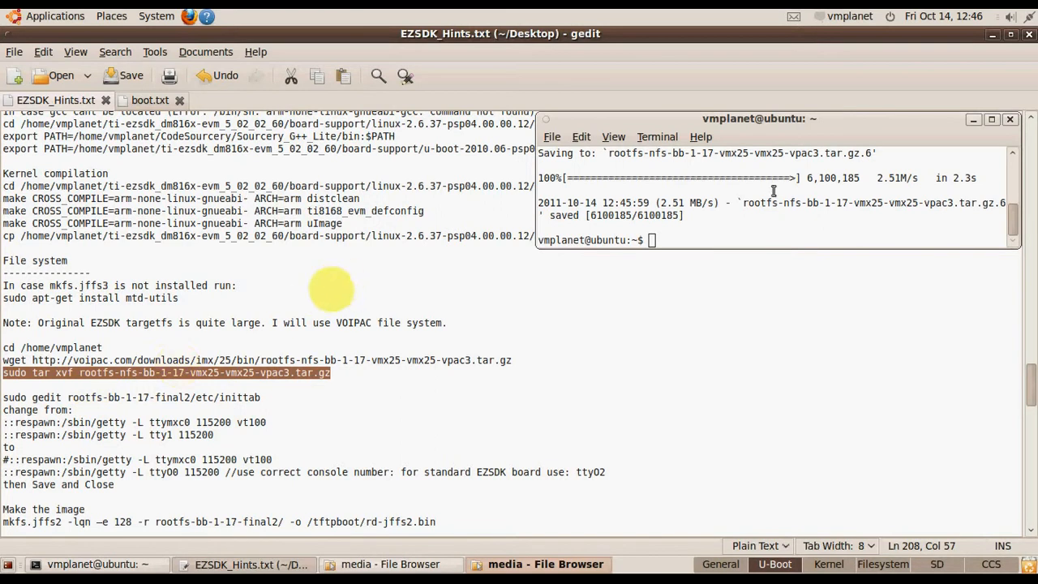
{"action": "right_click", "coordinate": [770, 190]}
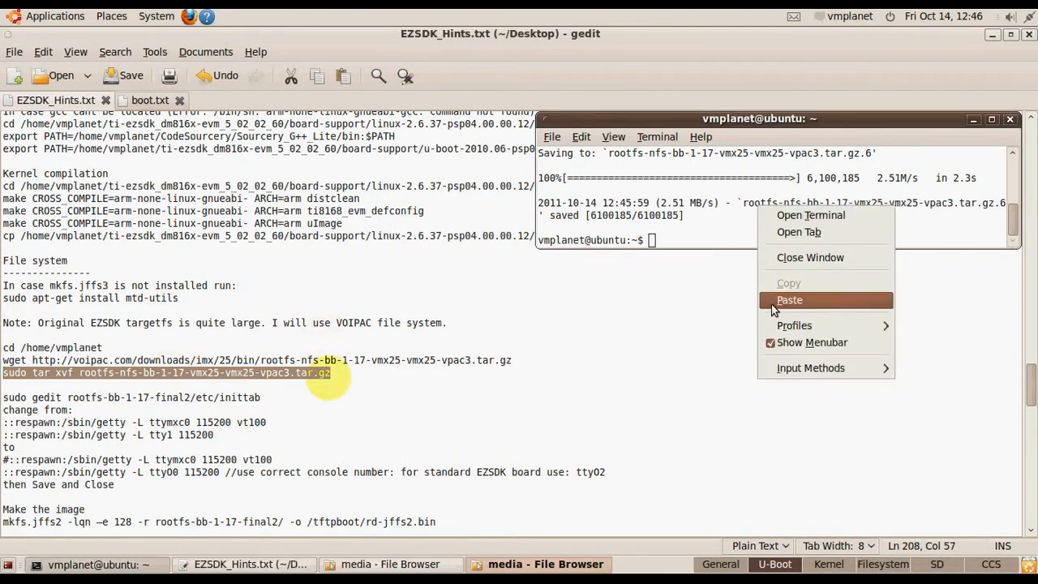
{"action": "left_click", "coordinate": [789, 299]}
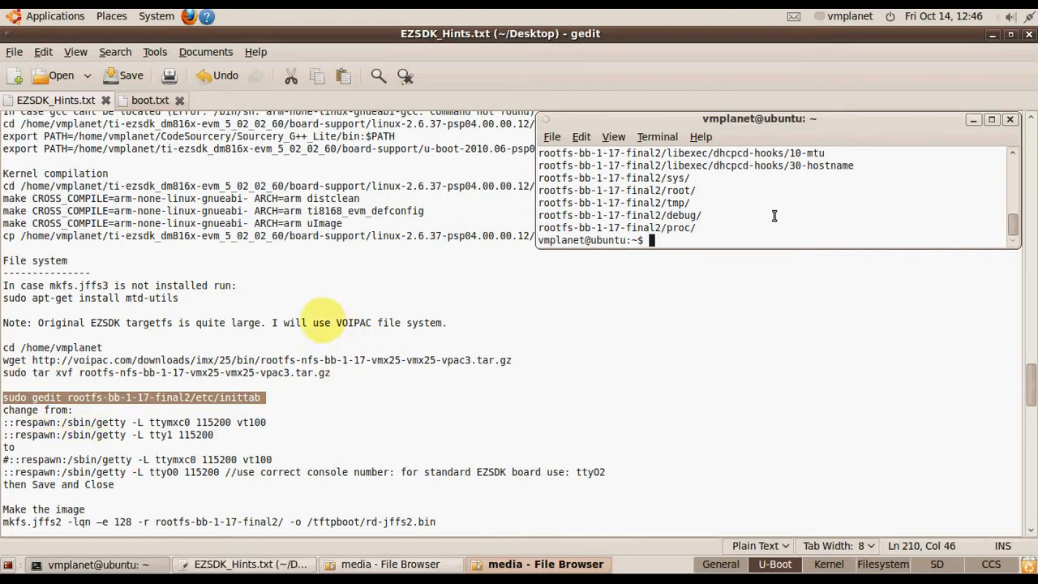
- In rootfs-bb-1-17-final2/etc/inittab, comment out ttymxc0, change tty1 to ttyO0, and save
{"action": "type", "text": "sudo gedit rootfs-bb-1-17-final2/etc/inittab"}
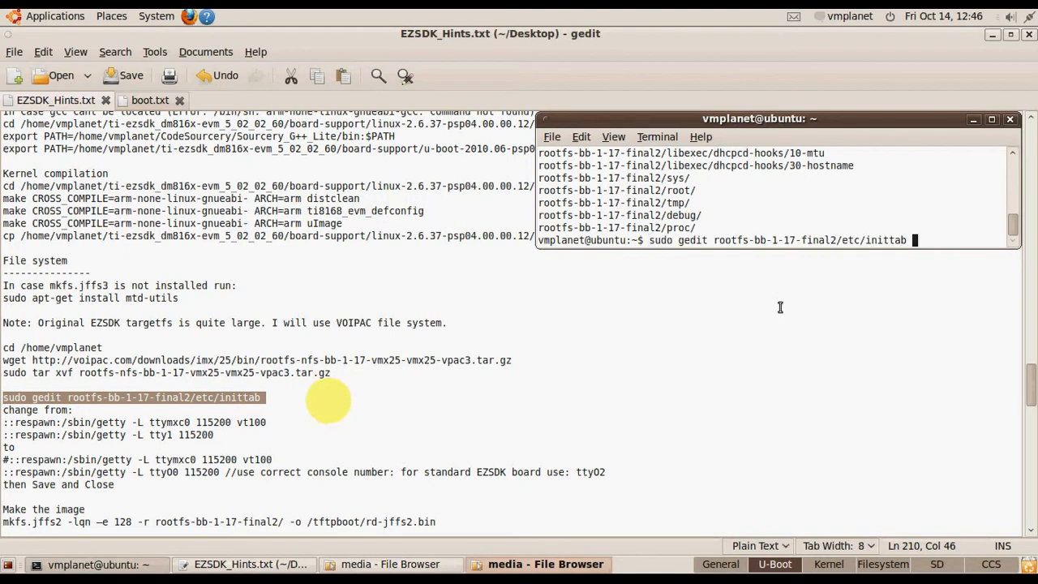
{"action": "key", "text": "Return"}
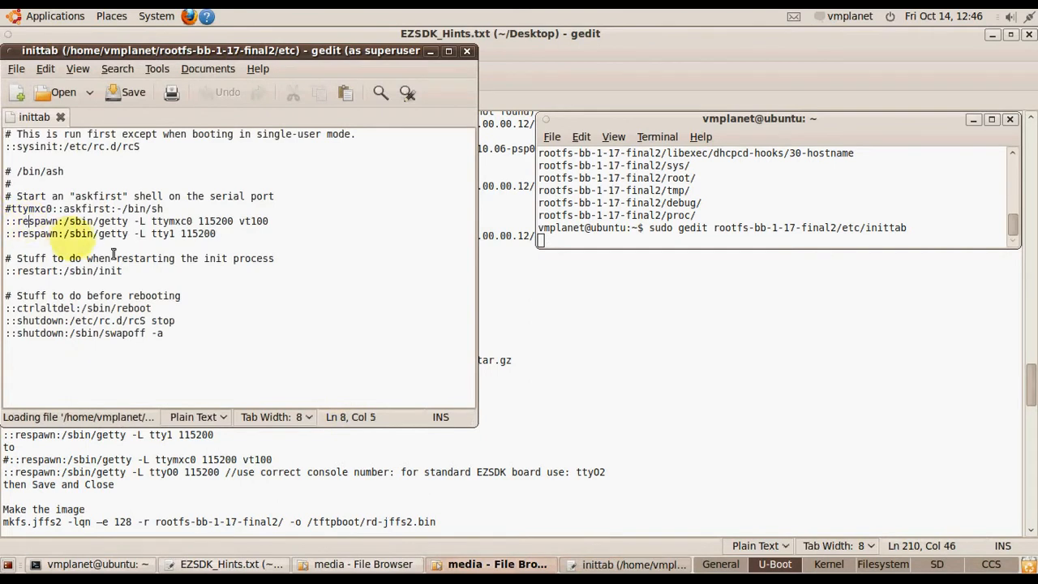
{"action": "type", "text": "#"}
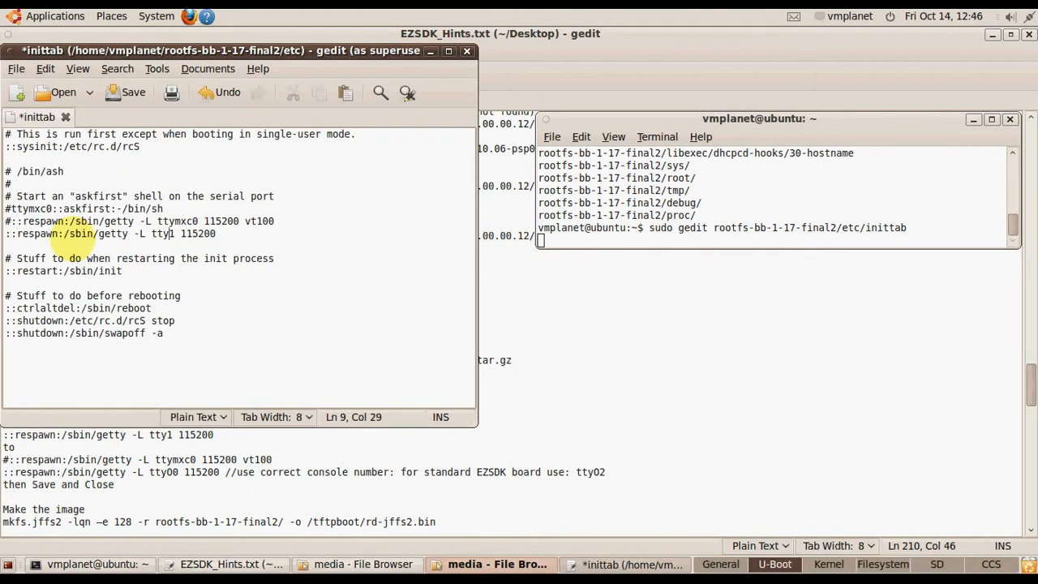
{"action": "type", "text": "00"}
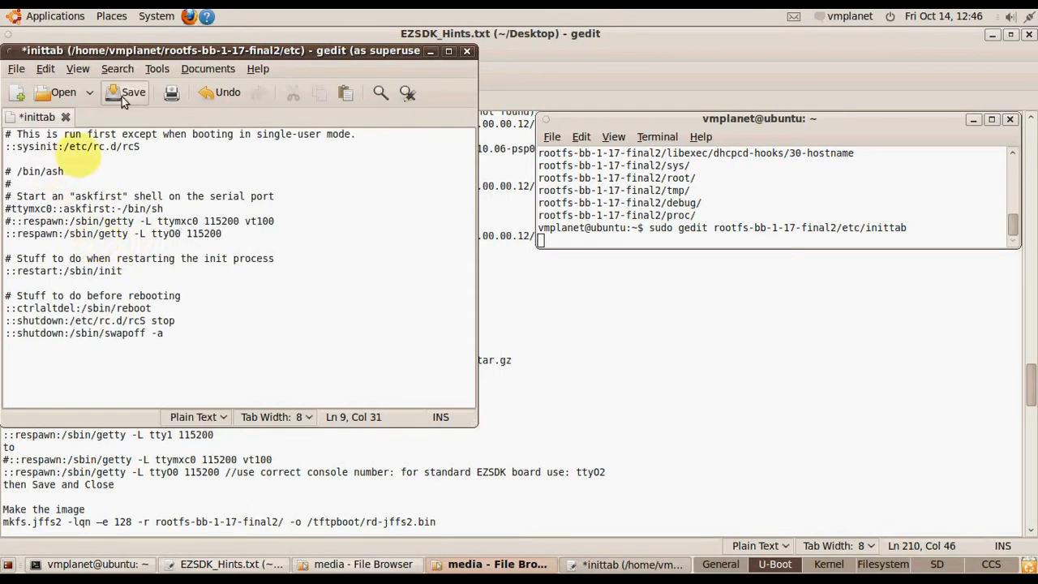
{"action": "mouse_move", "coordinate": [123, 102]}
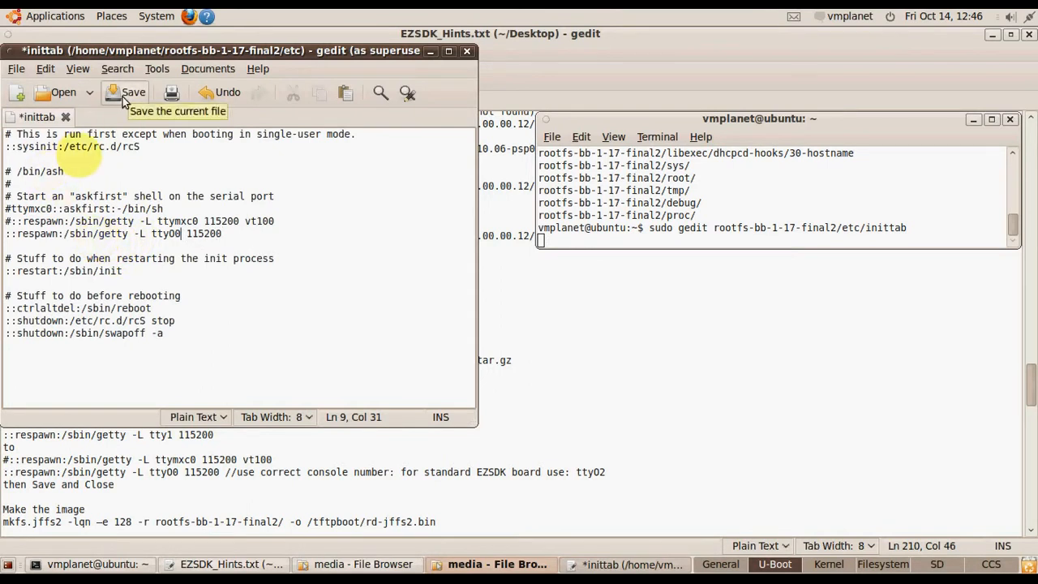
{"action": "left_click", "coordinate": [130, 92]}
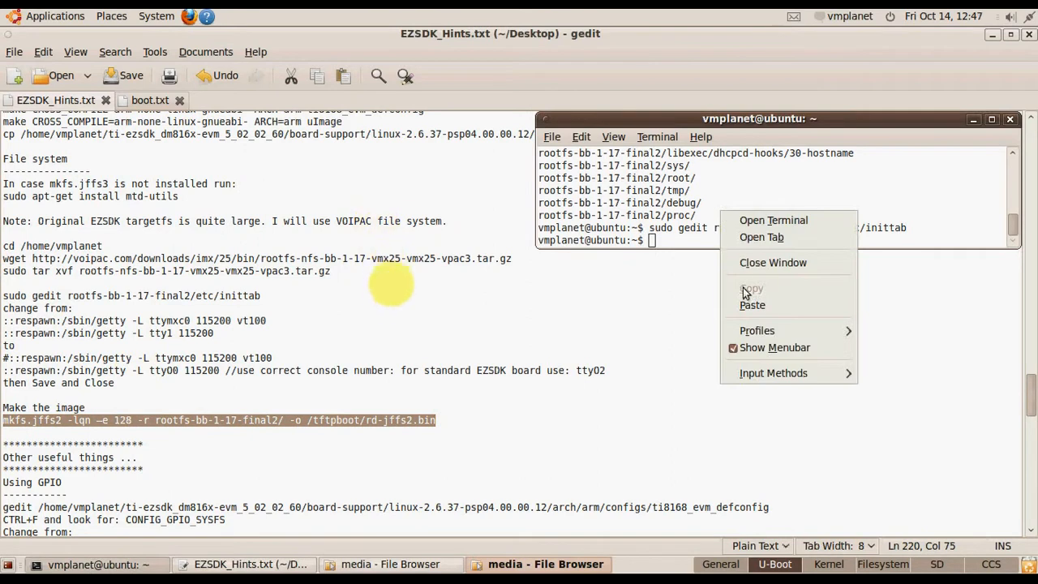
- Run the mkfs.jffs2 -lqn -e 128 command producing /tftpboot/rd-jffs2.bin
{"action": "left_click", "coordinate": [753, 304]}
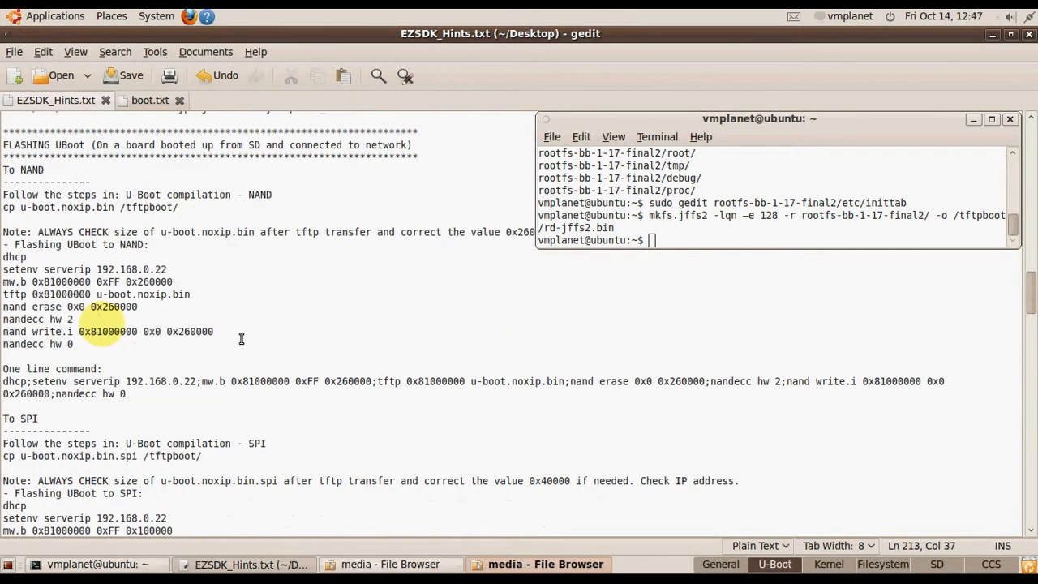
{"action": "scroll", "scroll_direction": "down", "scroll_amount": 3}
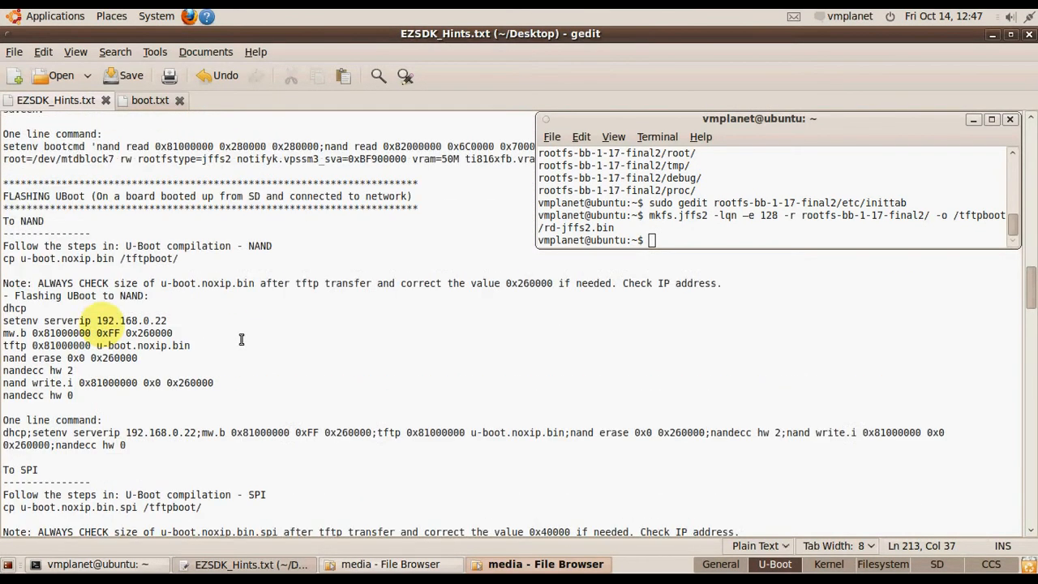
{"action": "scroll", "scroll_direction": "down", "scroll_amount": 3}
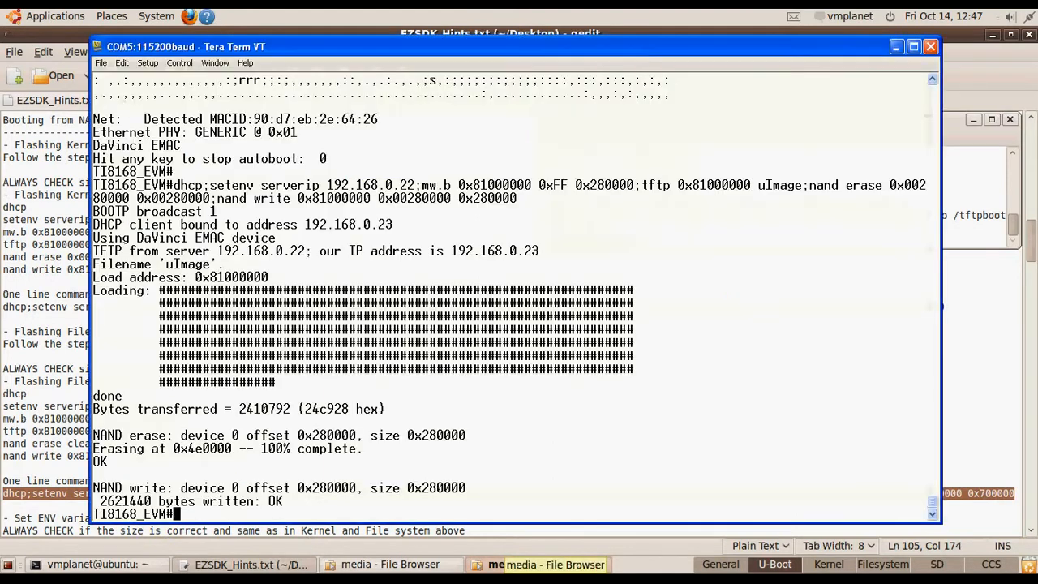
{"action": "mouse_move", "coordinate": [620, 500]}
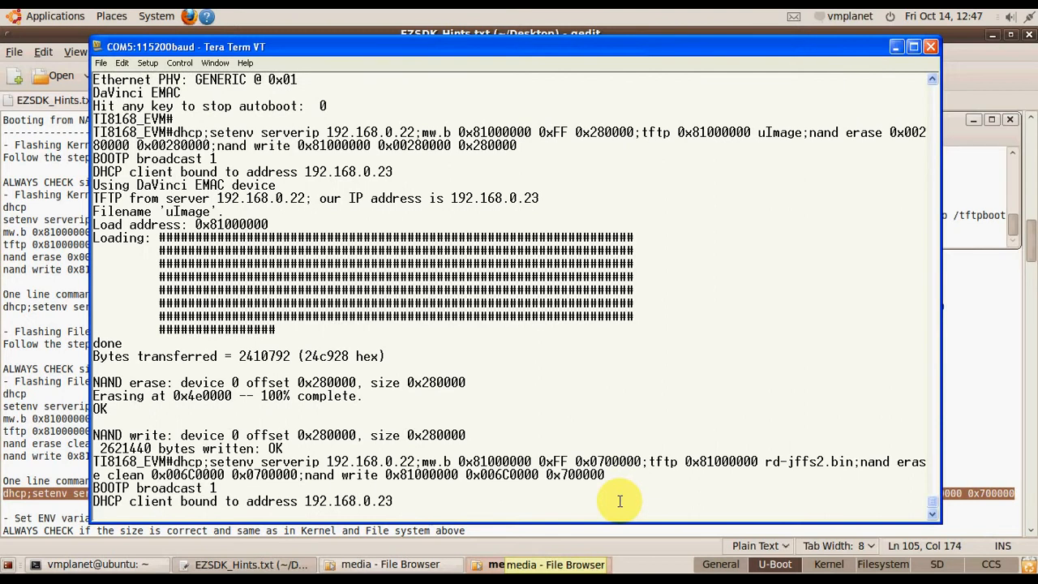
{"action": "mouse_move", "coordinate": [542, 393]}
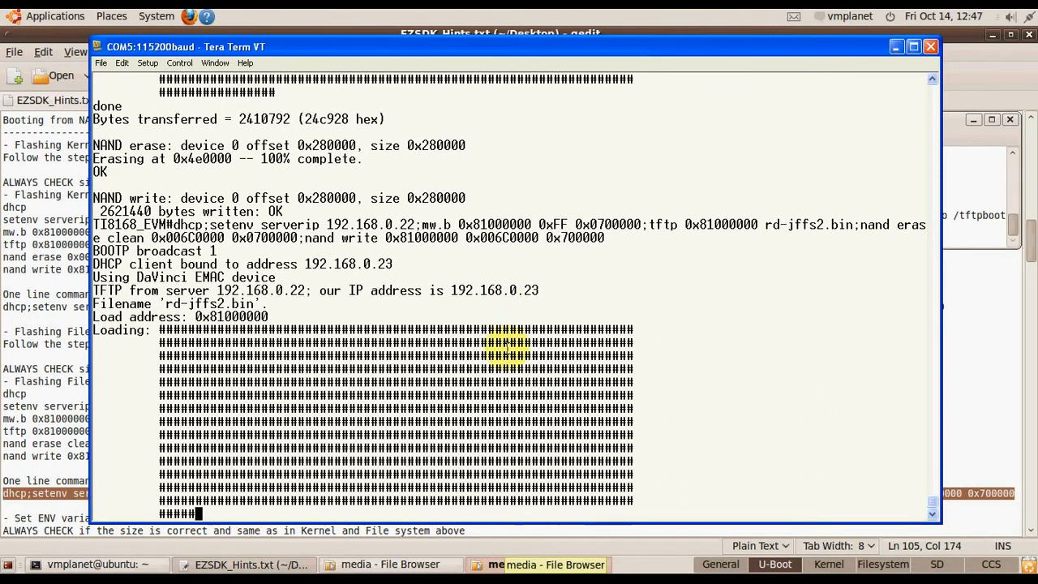
- Scroll the notes to the U-Boot NAND flashing commands for the kernel and rd-jffs2.bin
{"action": "scroll", "scroll_direction": "down", "scroll_amount": 3}
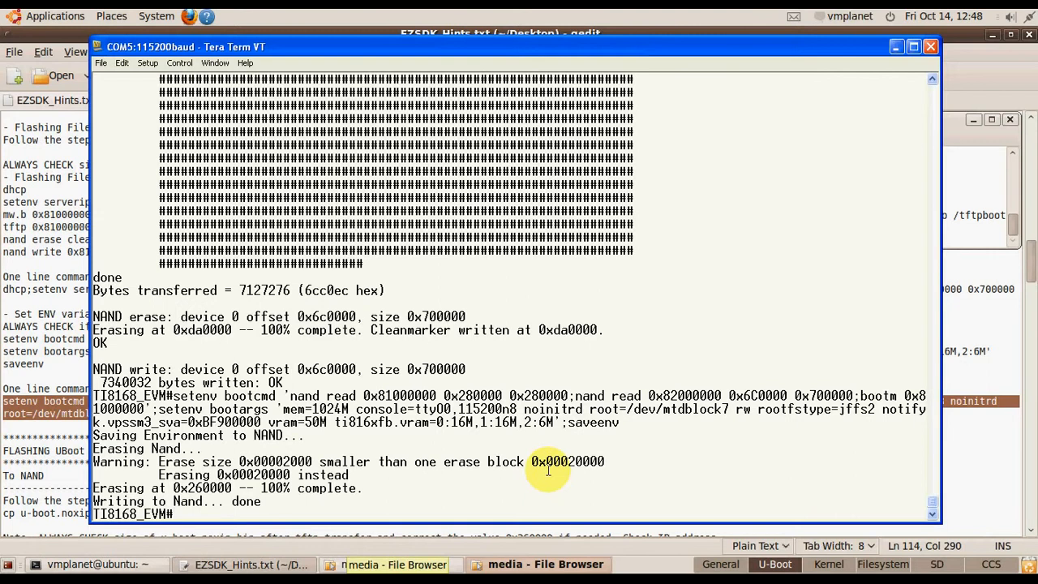
- Enter the setenv bootcmd/bootargs;saveenv settings and boot the board from NAND
{"action": "type", "text": "x"}
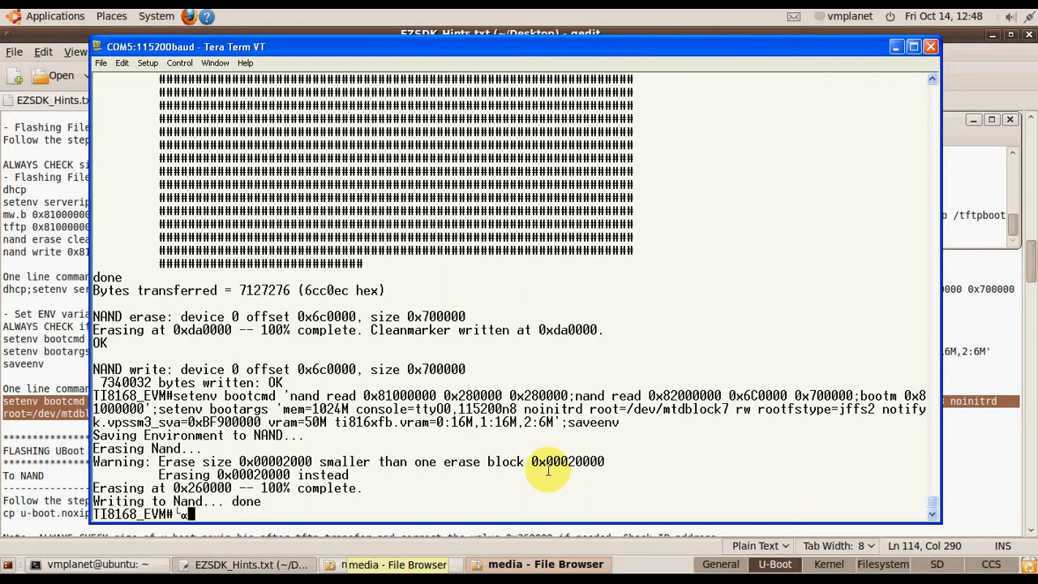
{"action": "type", "text": "x"}
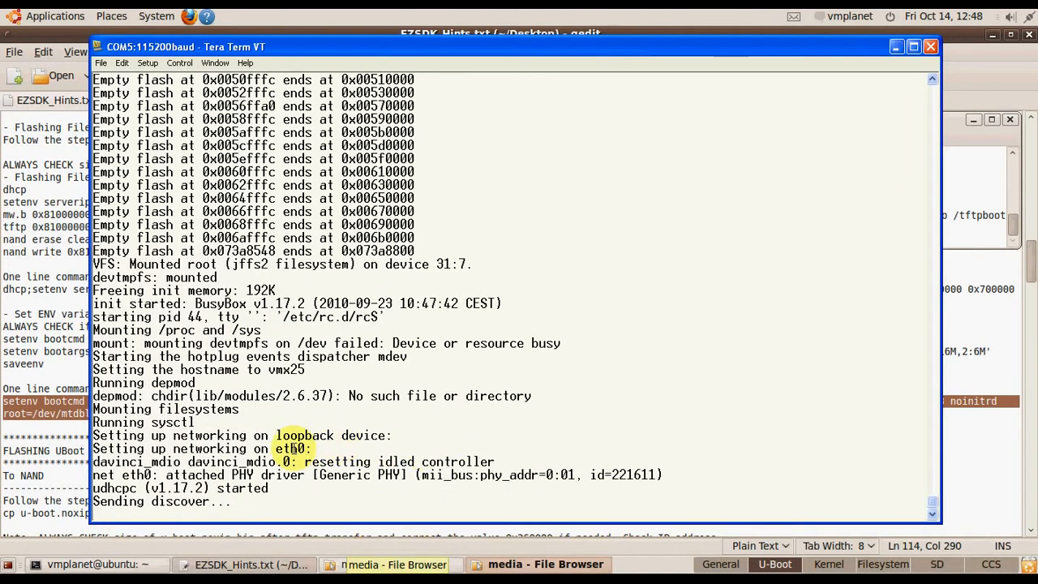
{"action": "scroll", "scroll_direction": "down", "scroll_amount": 3}
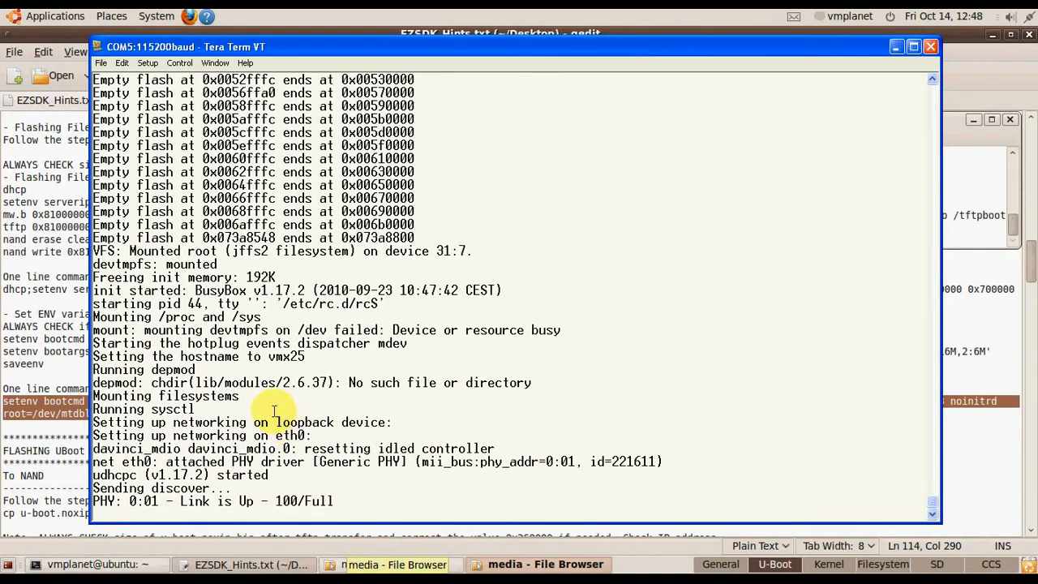